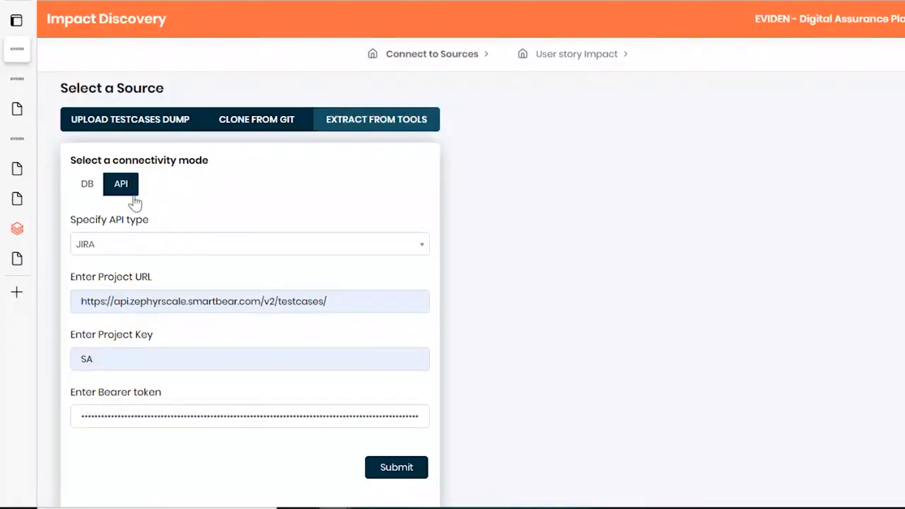
Scroll through Business Impacts to the Testset Impact results with high-impact modules.
{"action": "scroll", "scroll_direction": "down", "scroll_amount": 3}
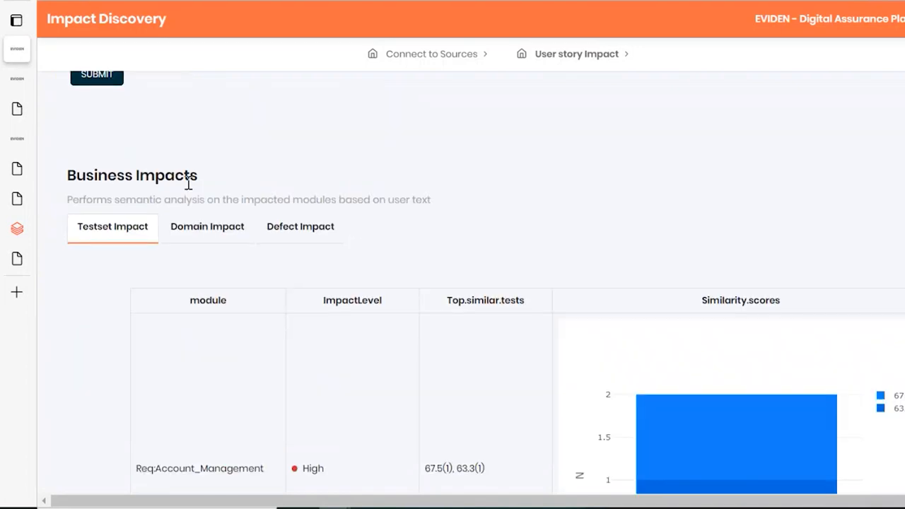
{"action": "scroll", "scroll_direction": "down", "scroll_amount": 3}
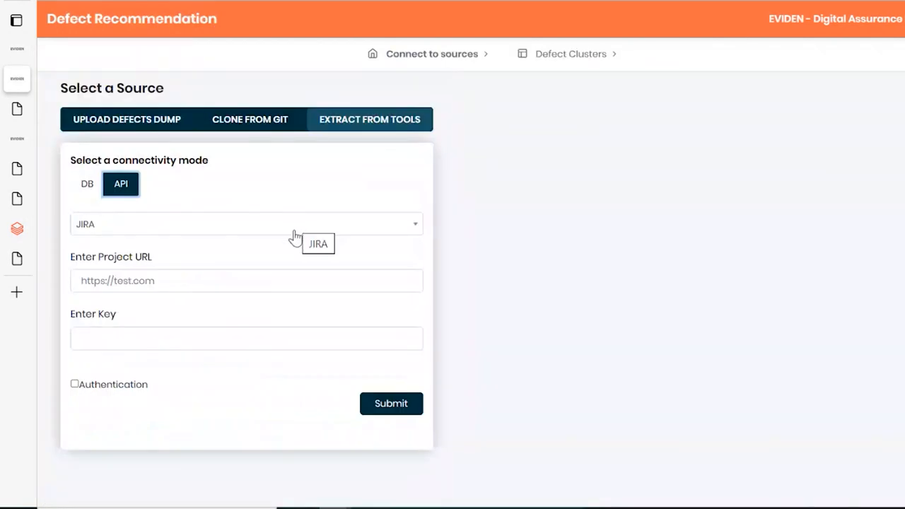
Choose JIRA API as the defect source and browse the Defect Clusters chart and table.
{"action": "left_click", "coordinate": [246, 280]}
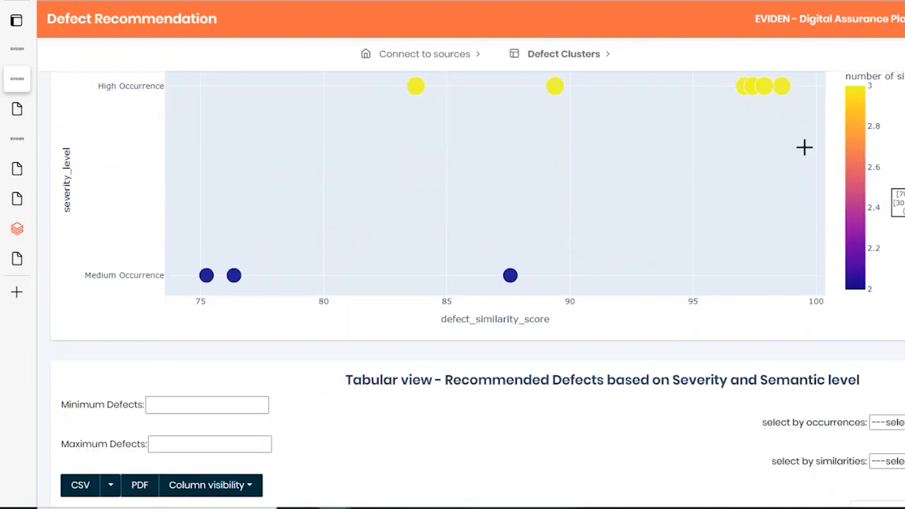
{"action": "scroll", "scroll_direction": "down", "scroll_amount": 3}
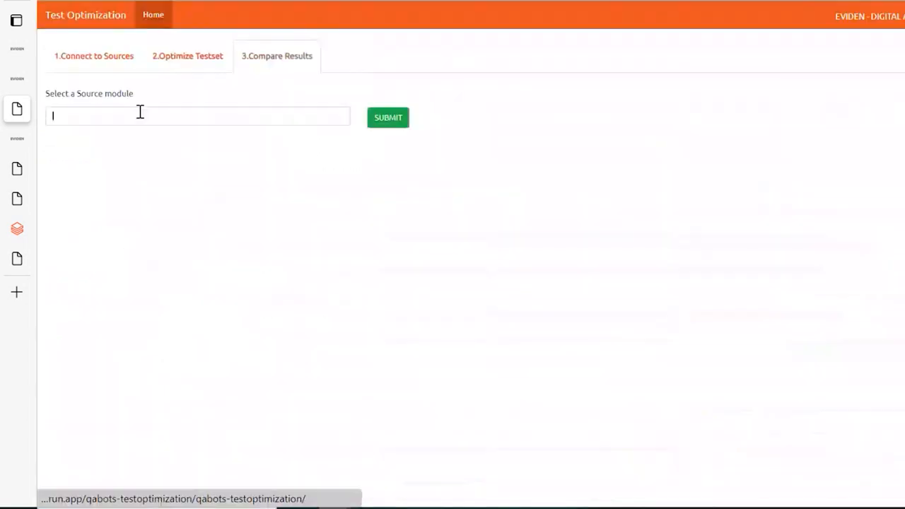
Compare results for the Auto-PN Email Templates module and choose the remove-1 recommendation.
{"action": "type", "text": "auto"}
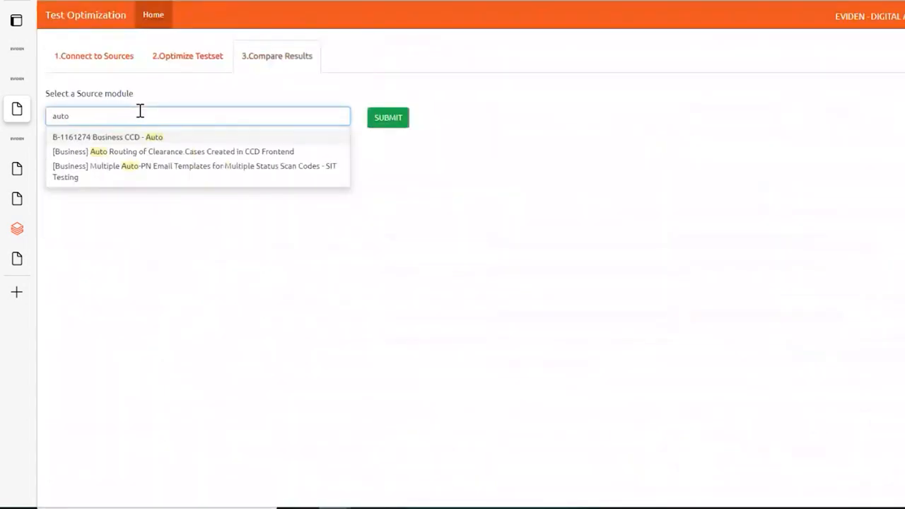
{"action": "left_click", "coordinate": [195, 171]}
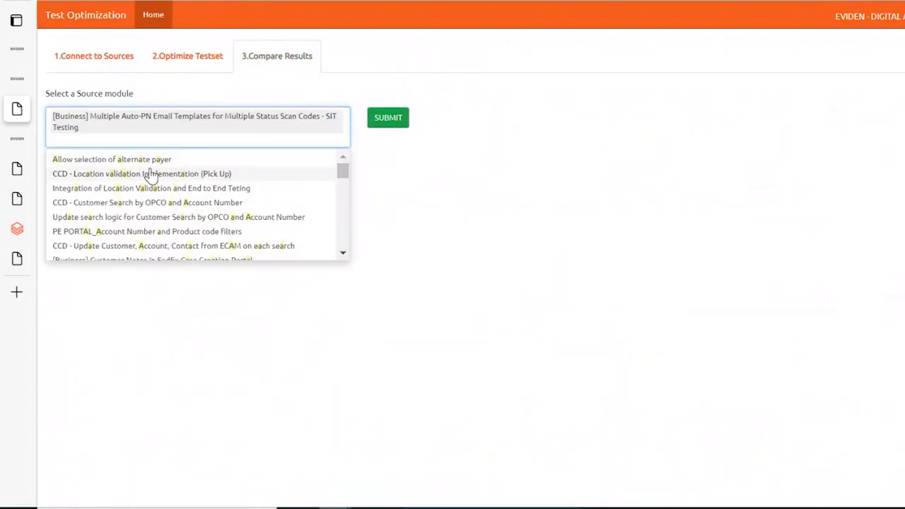
{"action": "left_click", "coordinate": [387, 118]}
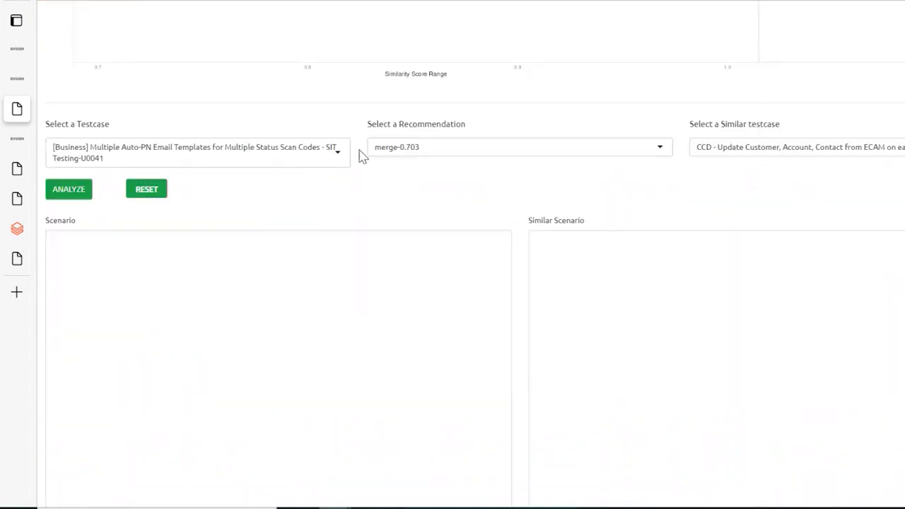
{"action": "left_click", "coordinate": [518, 148]}
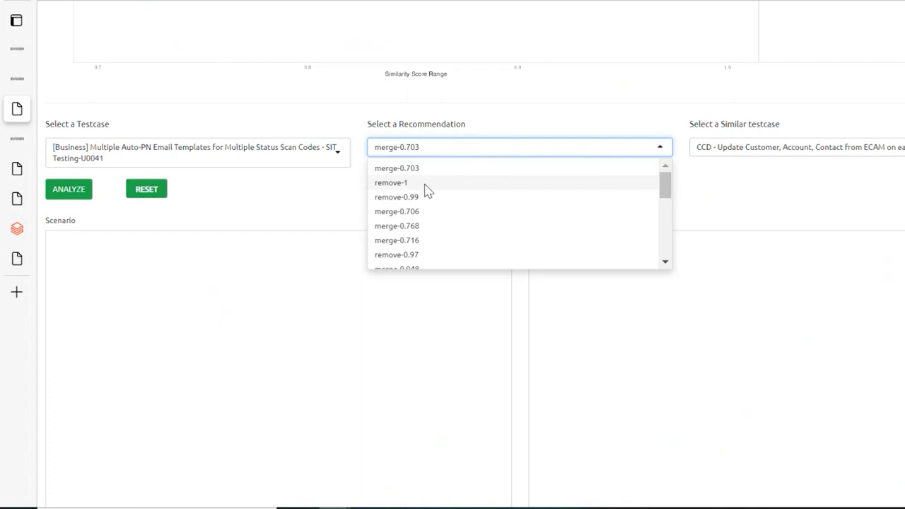
{"action": "left_click", "coordinate": [390, 182]}
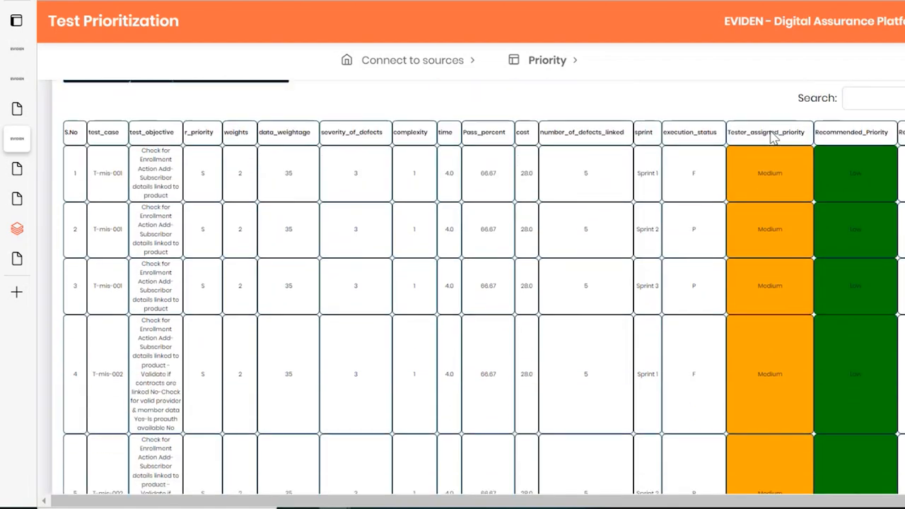
{"action": "mouse_move", "coordinate": [828, 139]}
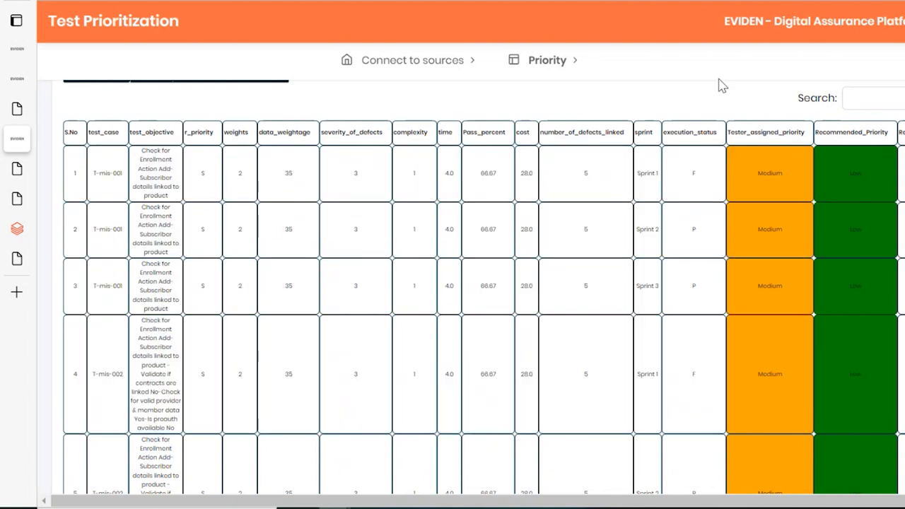
Scroll the priority table comparing tester_assigned_priority with Recommended_Priority.
{"action": "scroll", "scroll_direction": "down", "scroll_amount": 3}
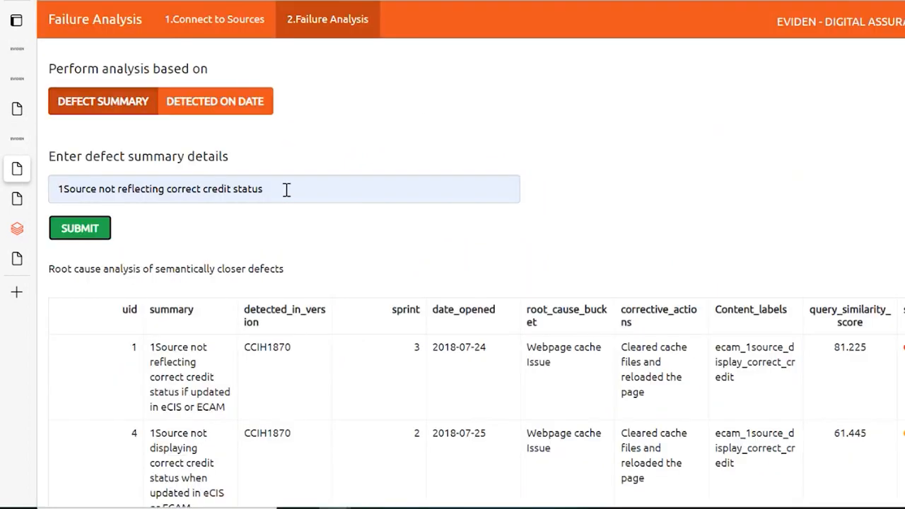
Select the '1Source not reflecting correct credit status' summary and browse root causes and frequent-defect recommendations.
{"action": "triple_click", "coordinate": [161, 189]}
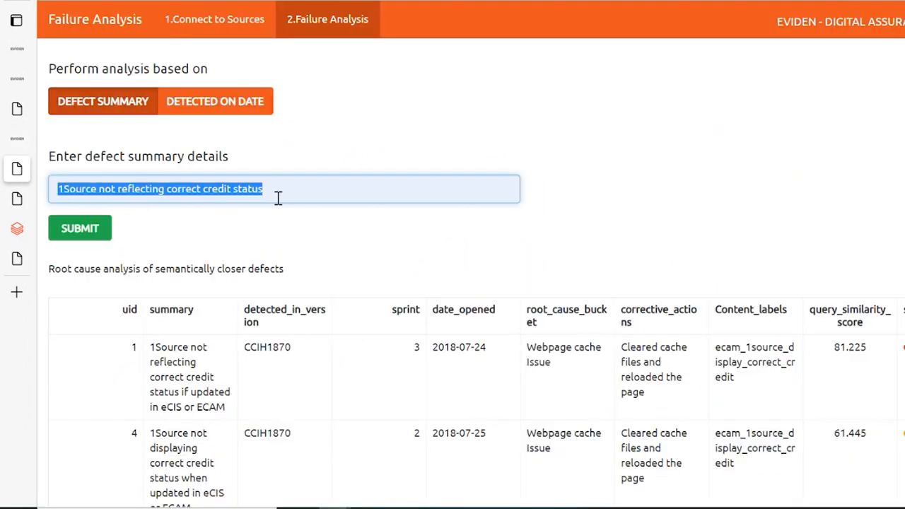
{"action": "scroll", "scroll_direction": "down", "scroll_amount": 3}
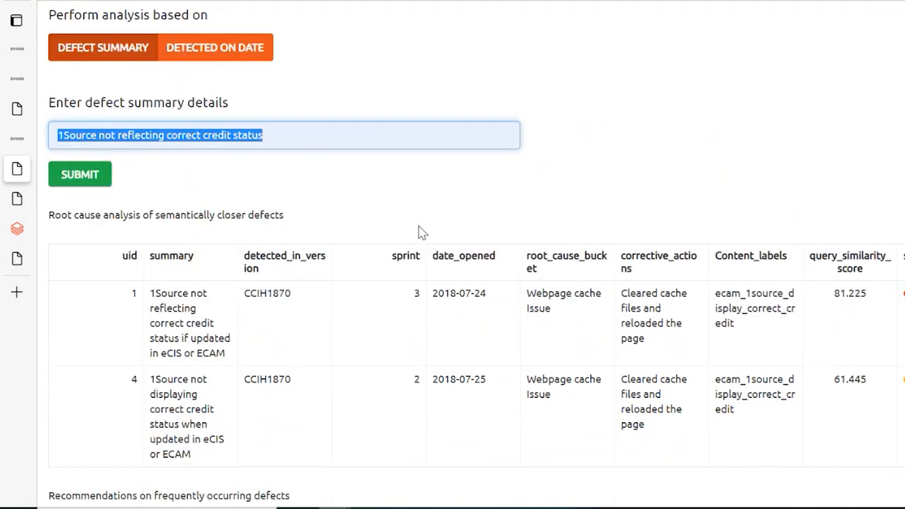
{"action": "scroll", "scroll_direction": "down", "scroll_amount": 3}
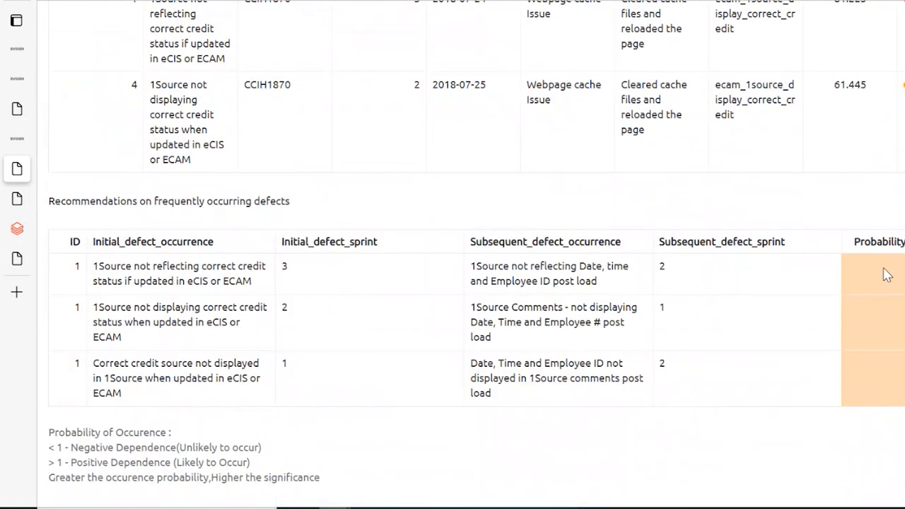
{"action": "mouse_move", "coordinate": [753, 299]}
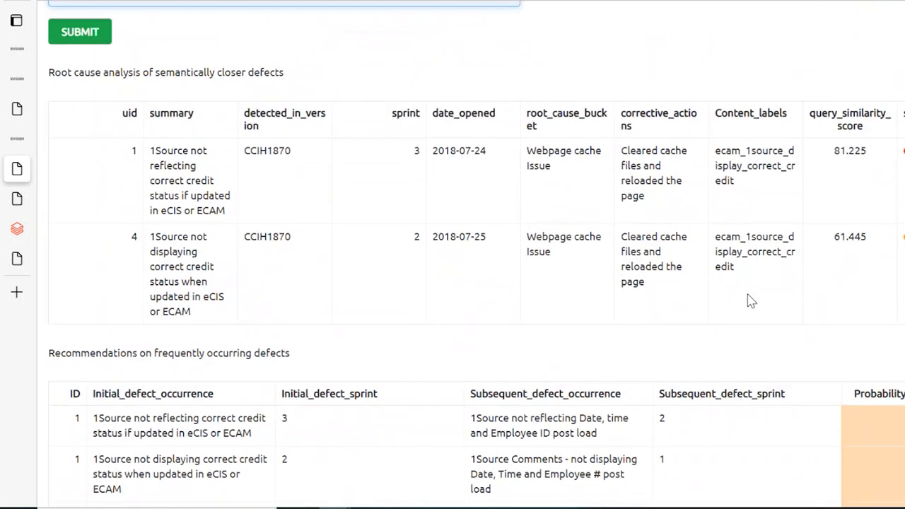
{"action": "left_click", "coordinate": [79, 31]}
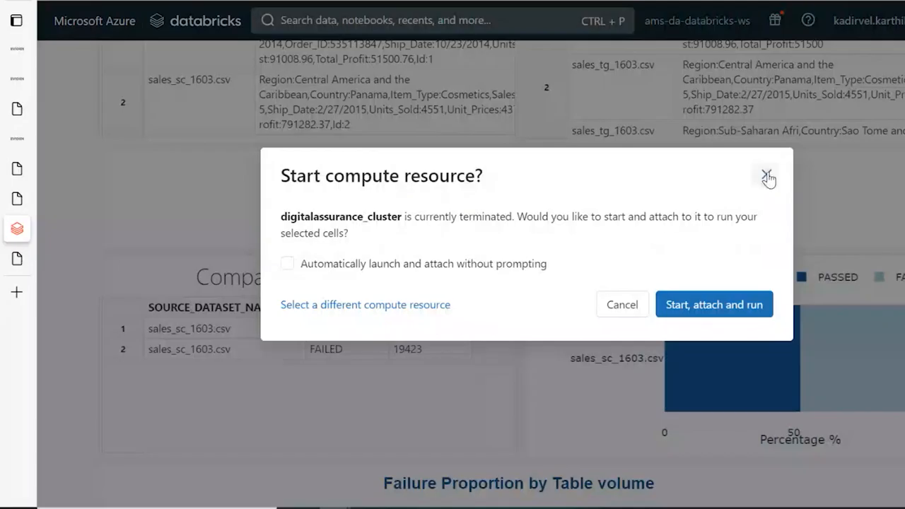
Dismiss the compute prompt and browse the Comparison Summary, Failure and Difference reports.
{"action": "left_click", "coordinate": [768, 176]}
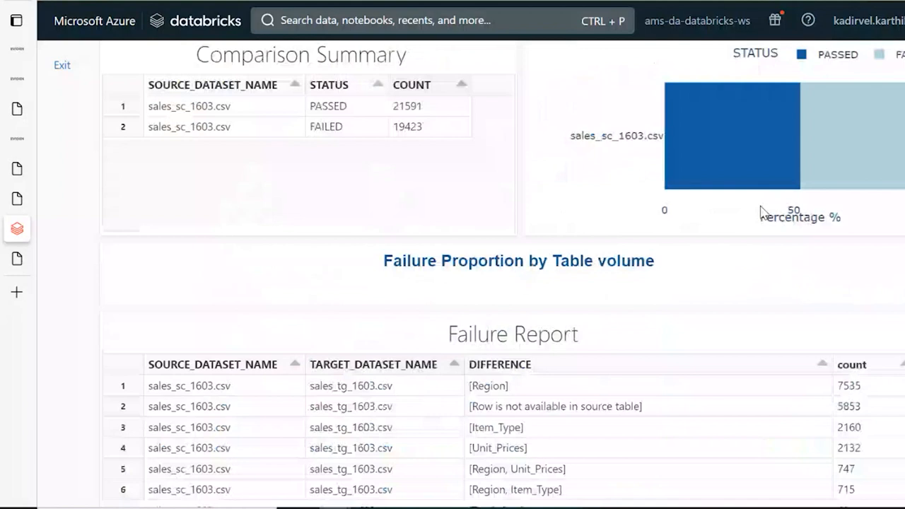
{"action": "scroll", "scroll_direction": "down", "scroll_amount": 3}
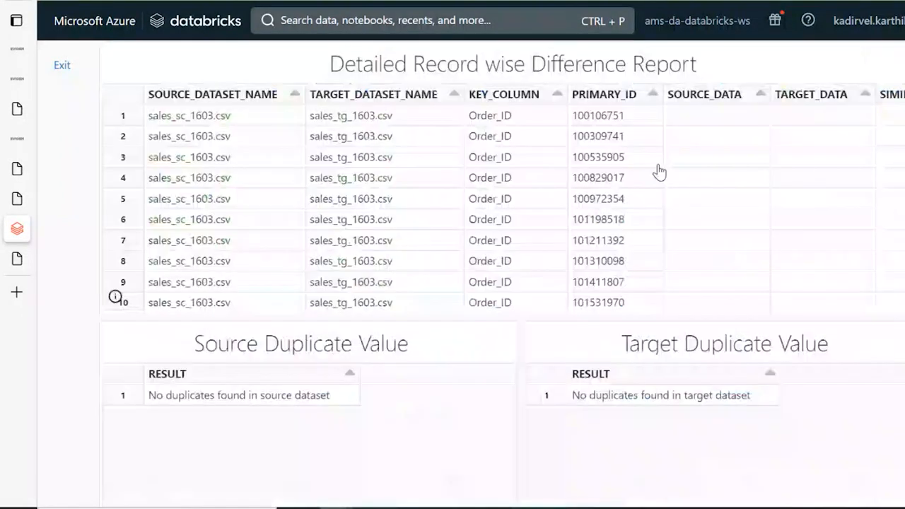
{"action": "scroll", "scroll_direction": "down", "scroll_amount": 3}
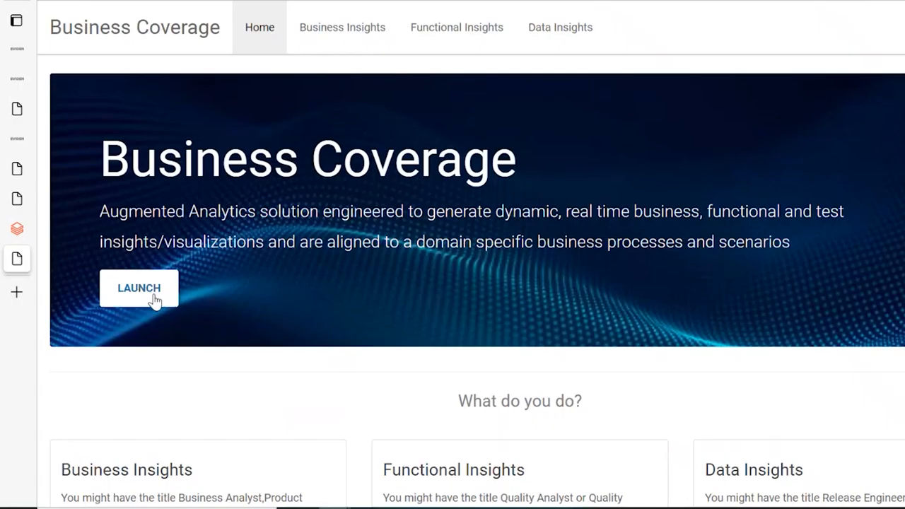
Launch Business Coverage and browse Volume, Hierarchical Distribution, Search Result and Velocity insights.
{"action": "left_click", "coordinate": [139, 289]}
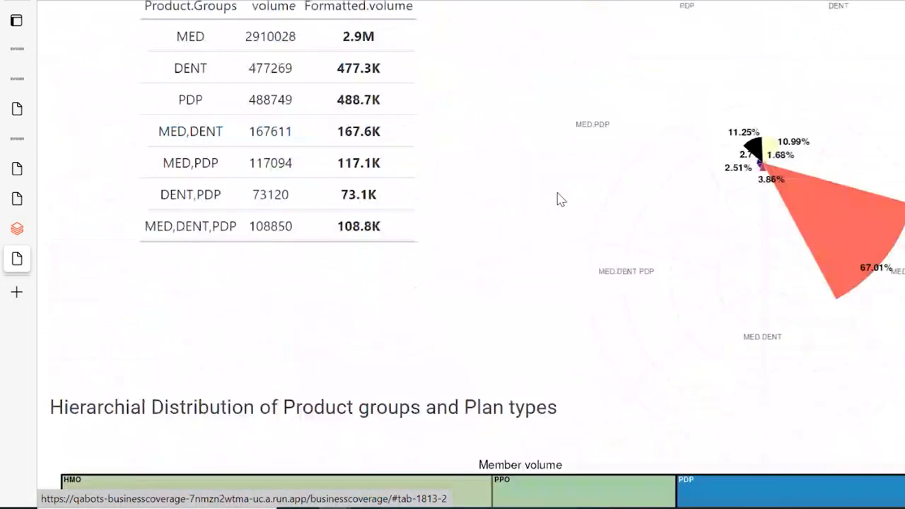
{"action": "scroll", "scroll_direction": "down", "scroll_amount": 3}
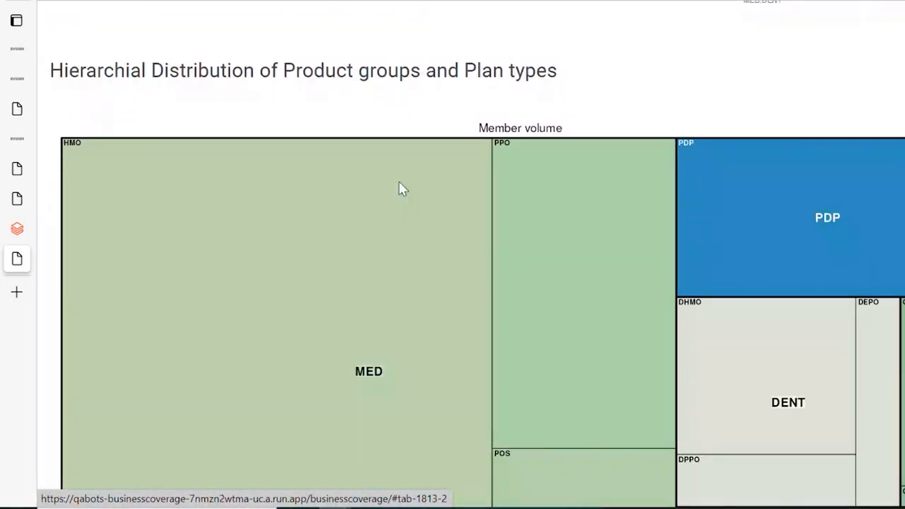
{"action": "scroll", "scroll_direction": "down", "scroll_amount": 3}
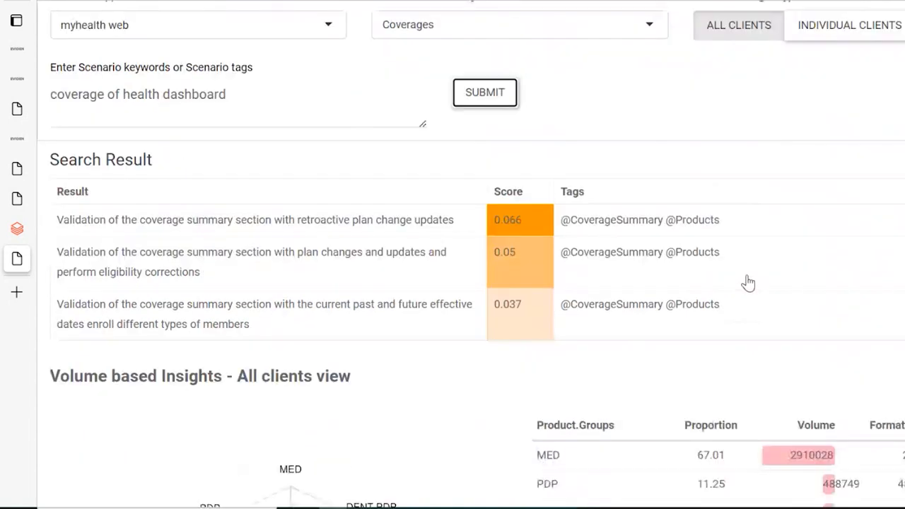
{"action": "scroll", "scroll_direction": "down", "scroll_amount": 3}
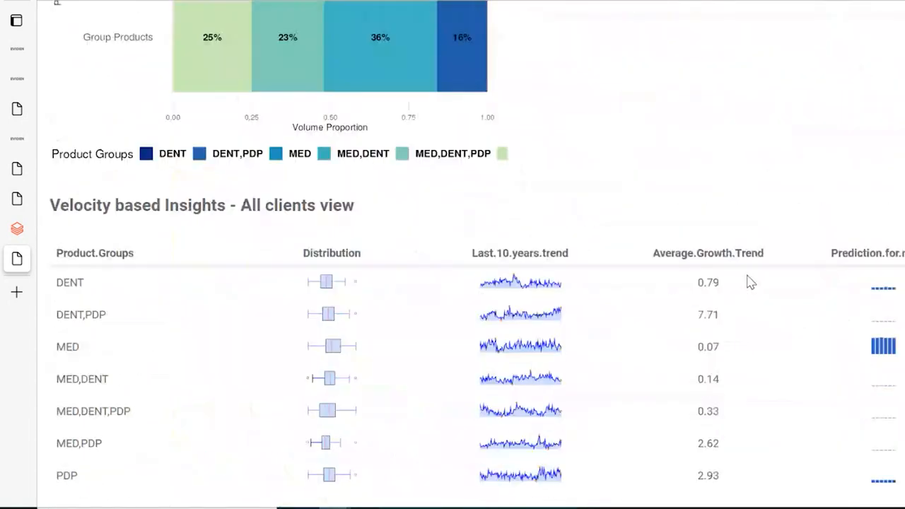